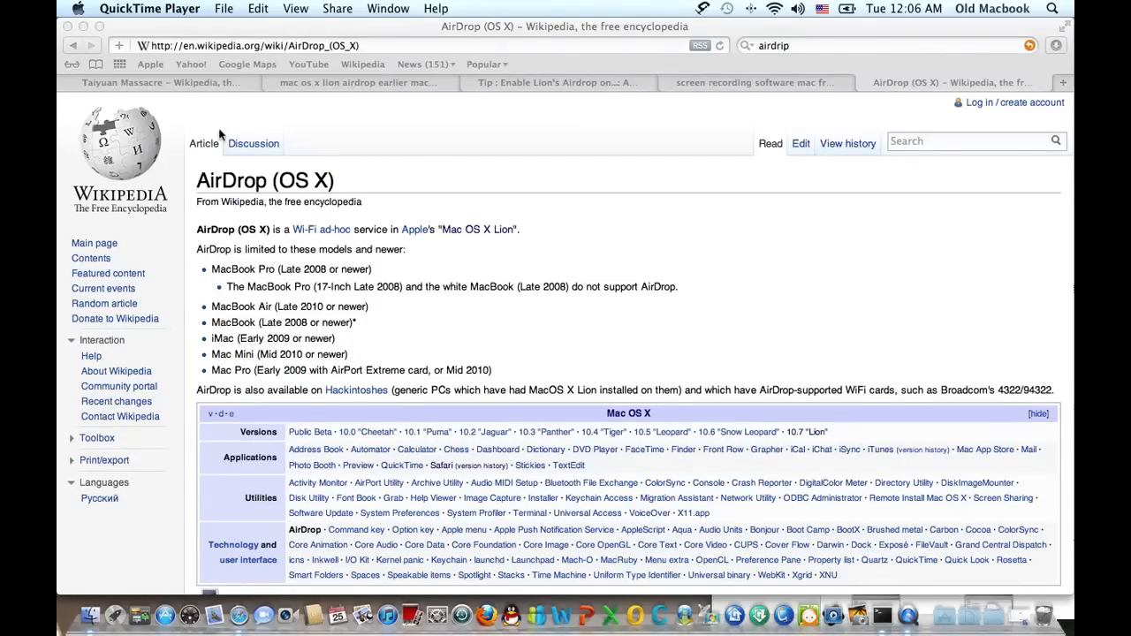
pyautogui.moveTo(616, 121)
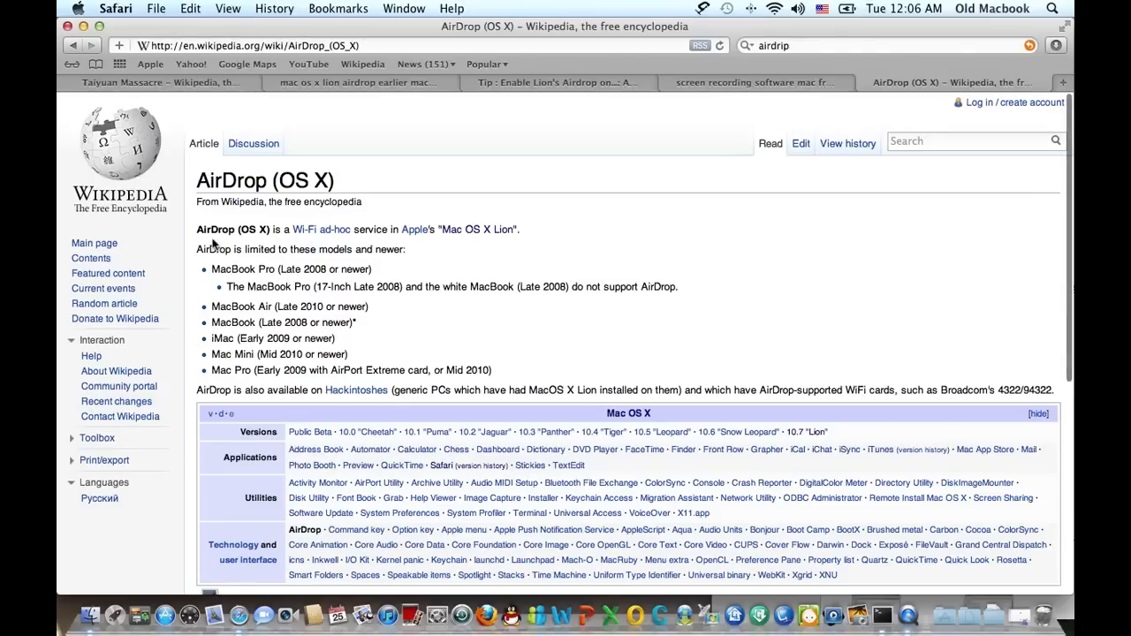
pyautogui.moveTo(579, 327)
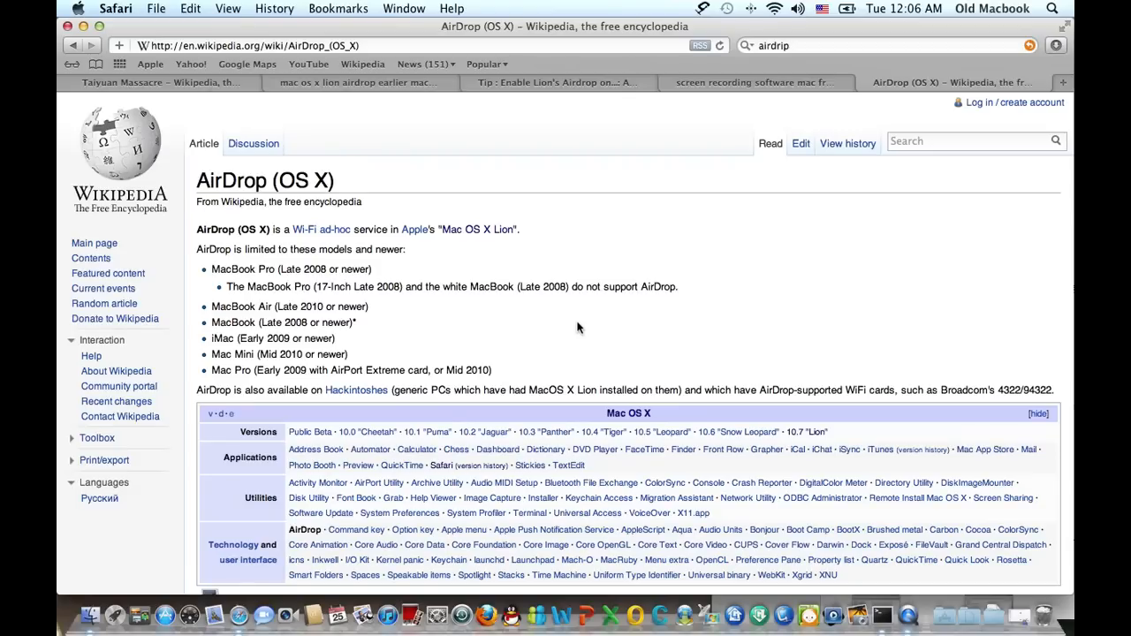
pyautogui.moveTo(219, 279)
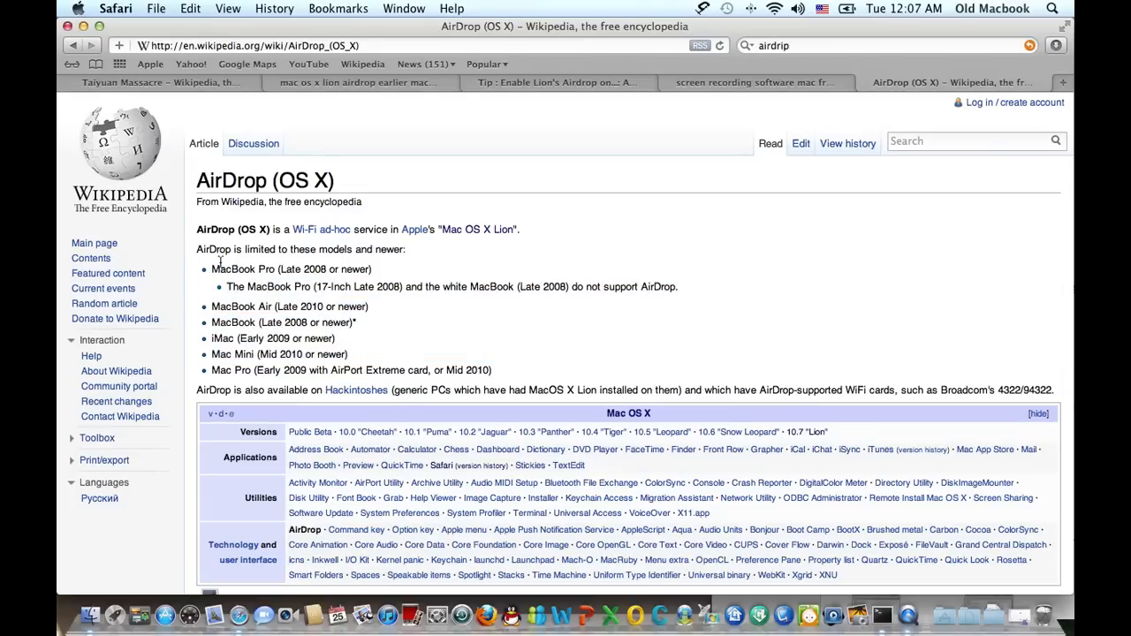
pyautogui.moveTo(526, 376)
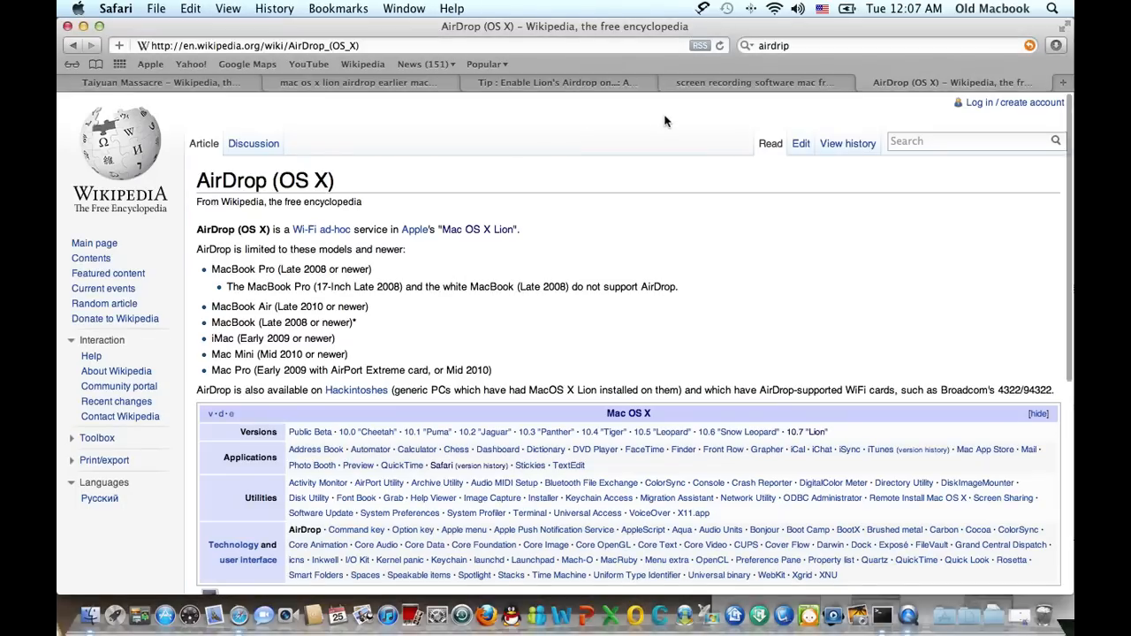
pyautogui.moveTo(590, 100)
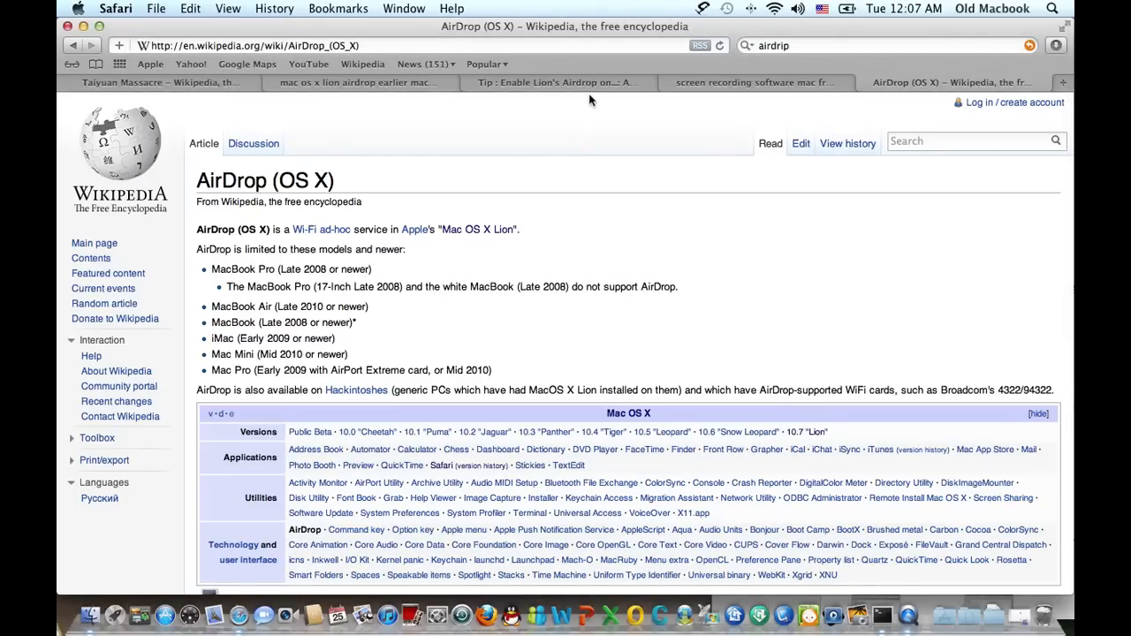
# - Switch to the 'Tip : Enable Lion's Airdrop' forum thread and scroll to its Terminal commands
pyautogui.click(552, 82)
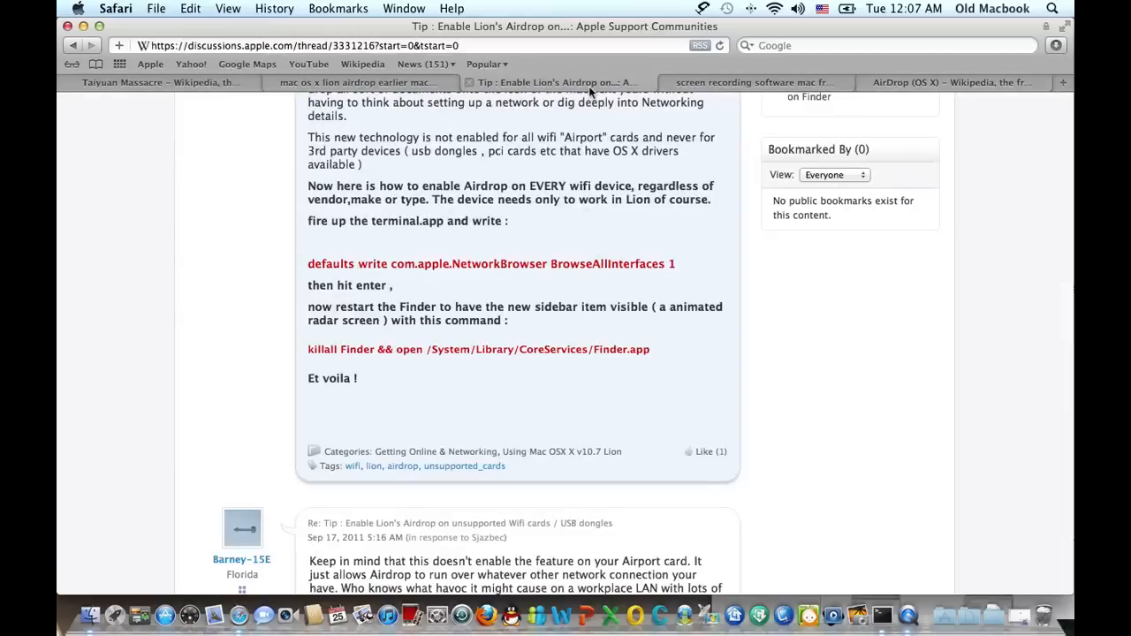
pyautogui.scroll(3)
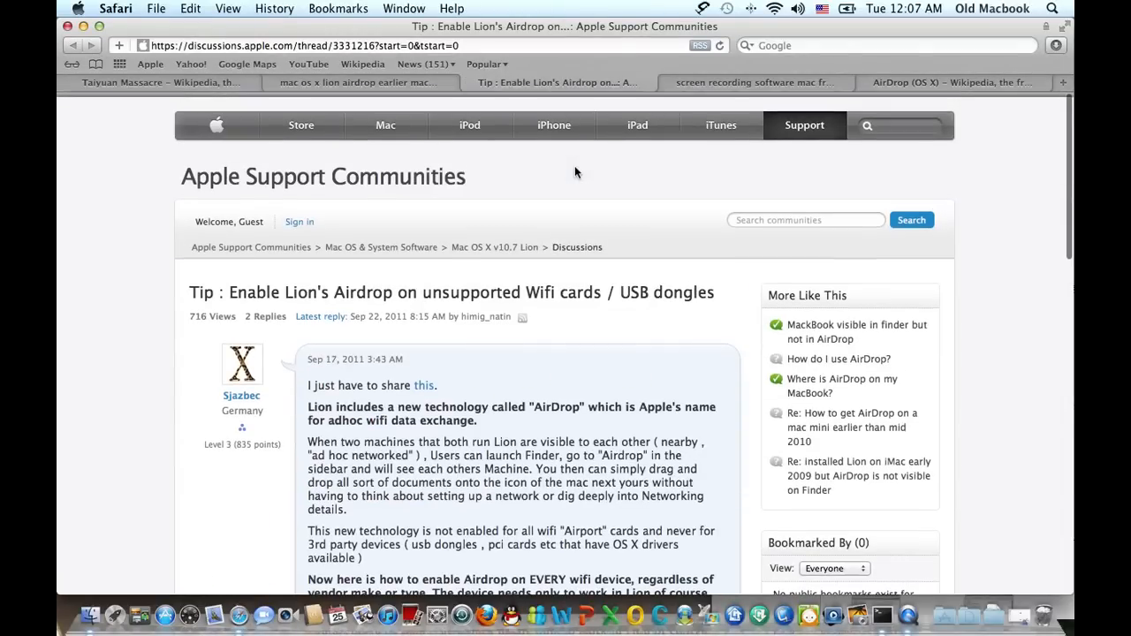
pyautogui.scroll(-3)
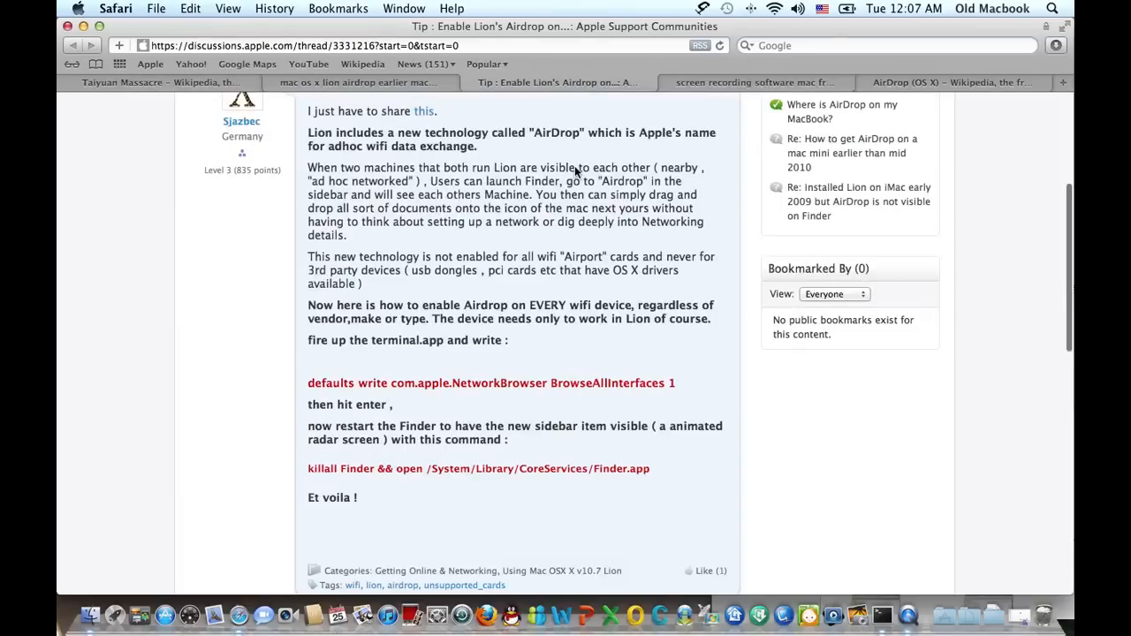
pyautogui.moveTo(303, 370)
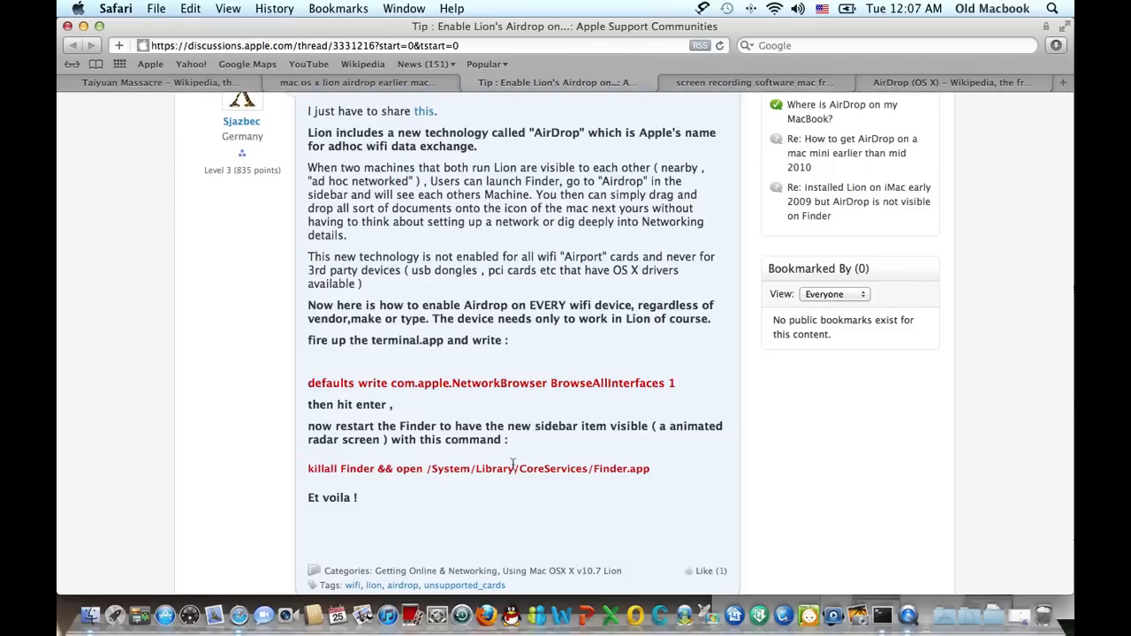
pyautogui.moveTo(939, 100)
pyautogui.write('g')
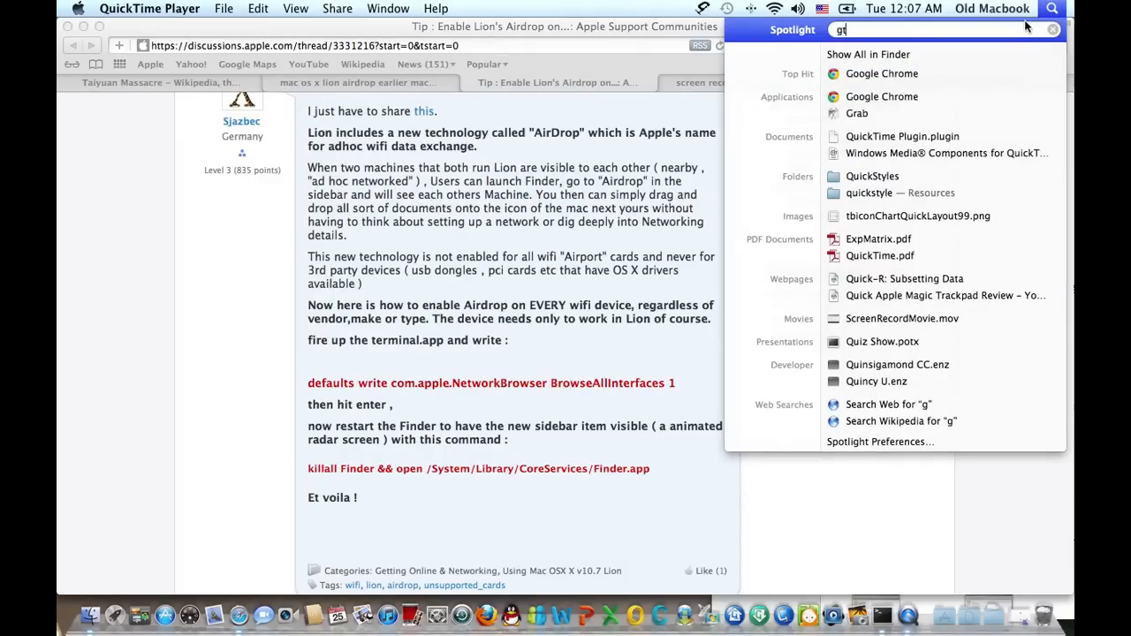
# - Search Spotlight for 'terminal' and launch Terminal to run the BrowseAllInterfaces command
pyautogui.write('t')
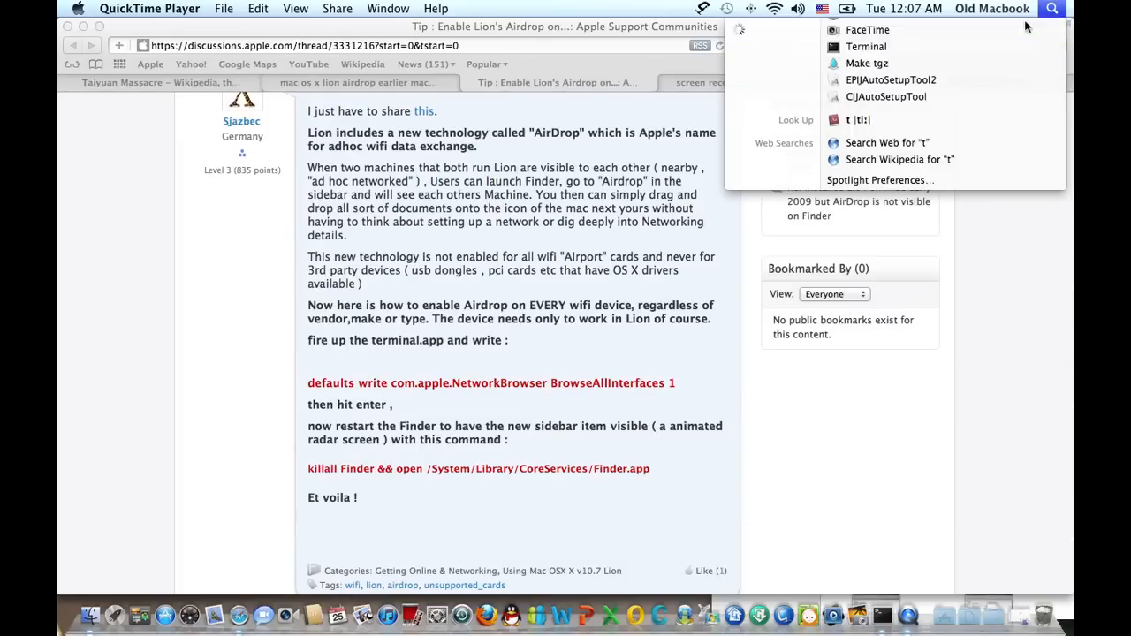
pyautogui.write('erminal')
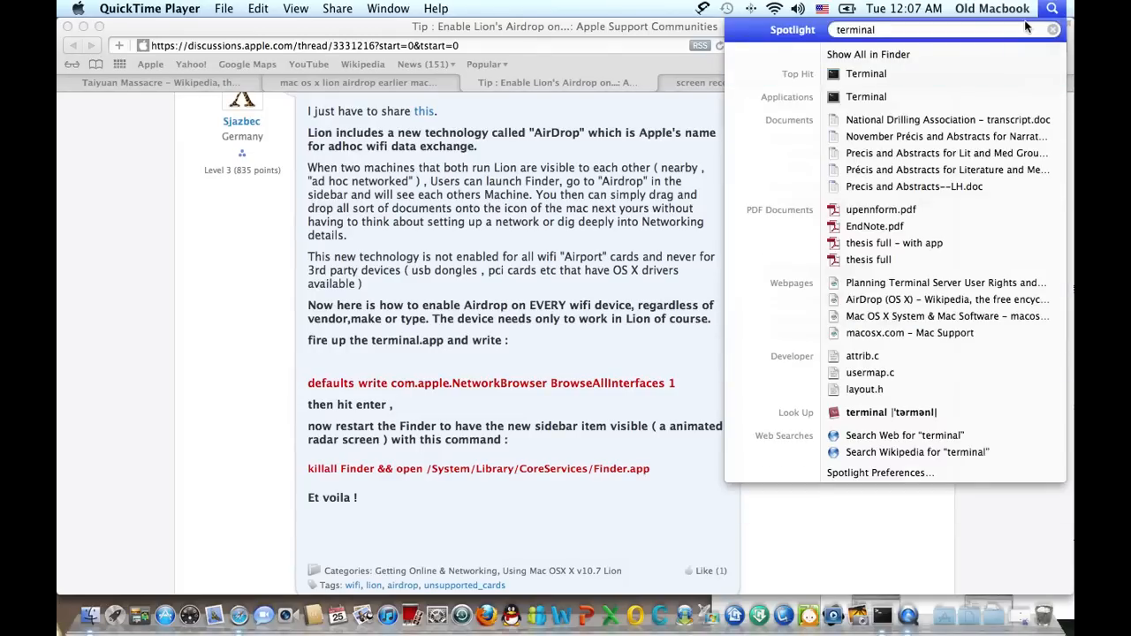
pyautogui.moveTo(888, 607)
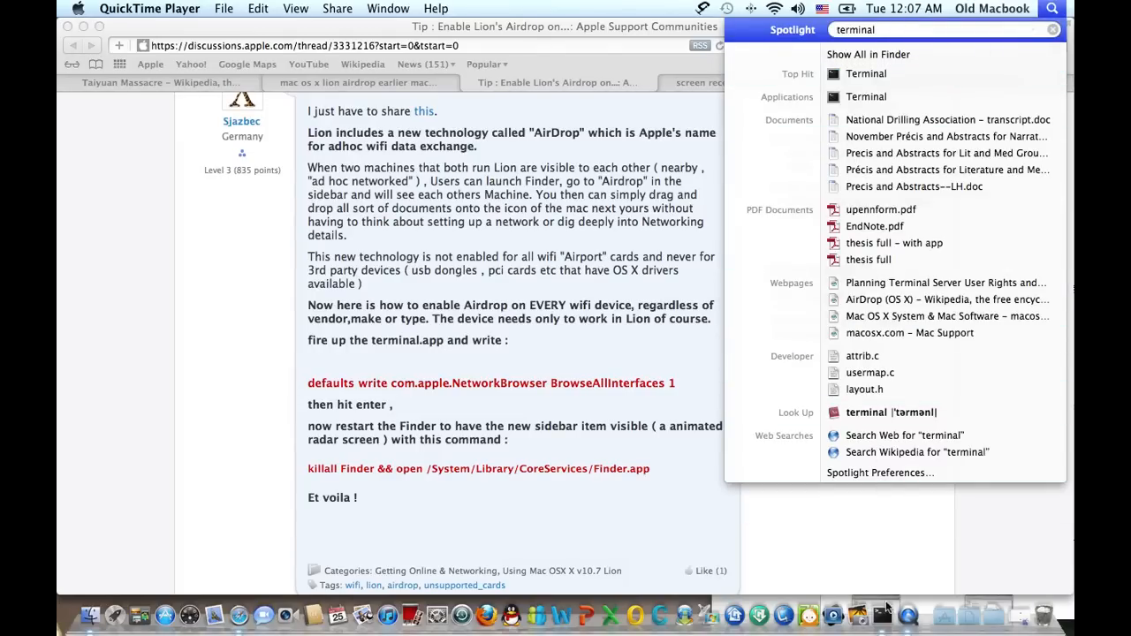
pyautogui.click(866, 73)
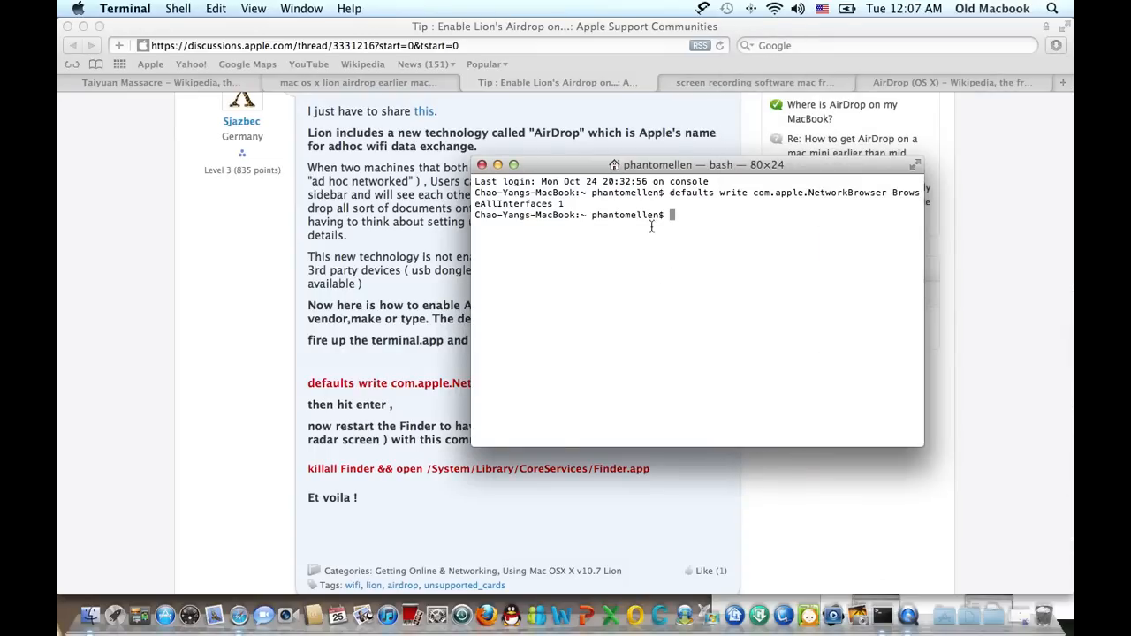
pyautogui.moveTo(475, 168)
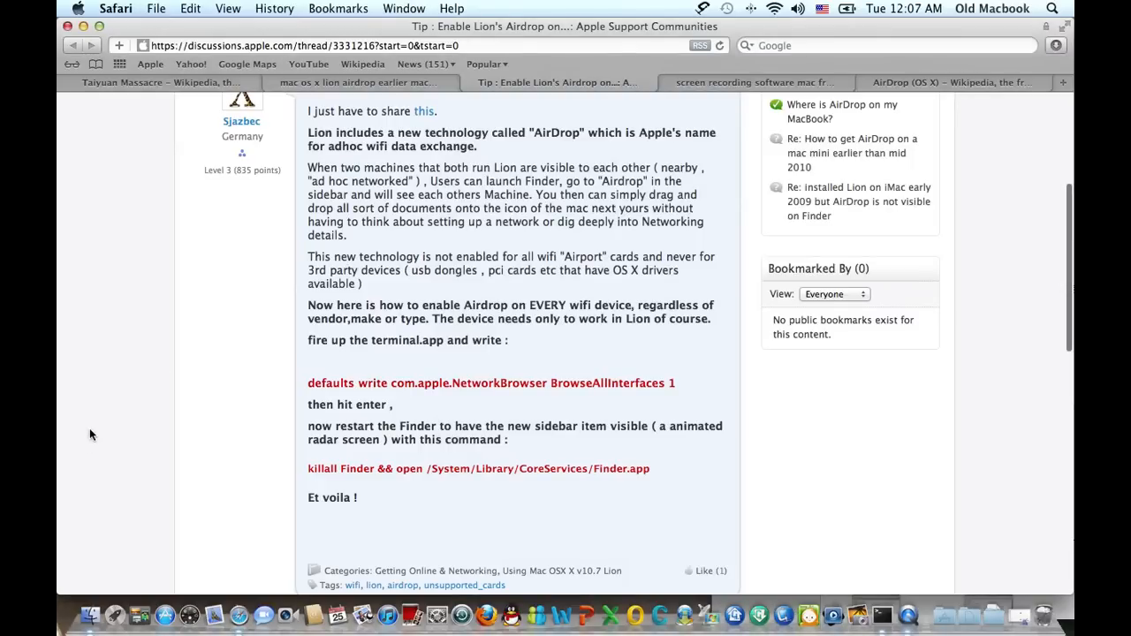
pyautogui.moveTo(89, 600)
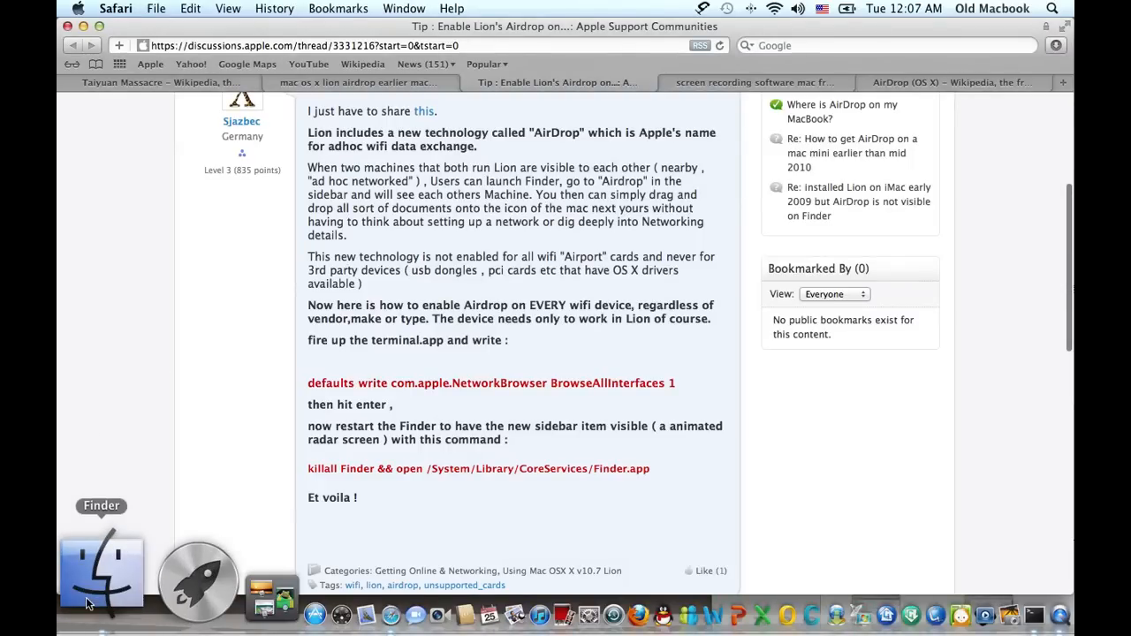
pyautogui.moveTo(139, 327)
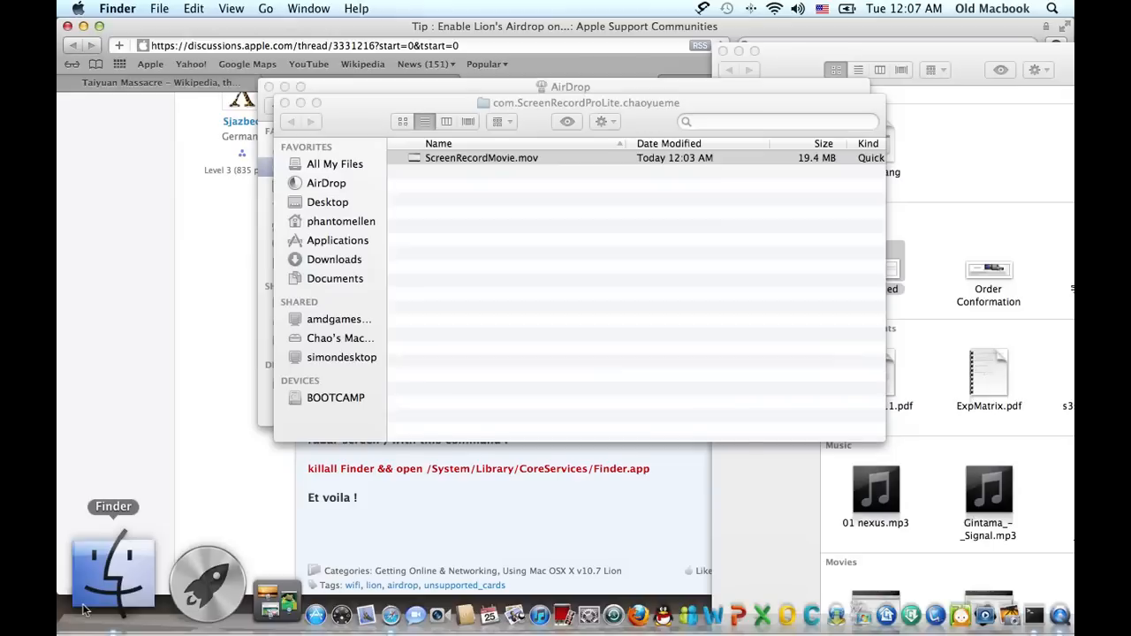
# - Bring the Finder window forward and select AirDrop in the sidebar
pyautogui.click(481, 157)
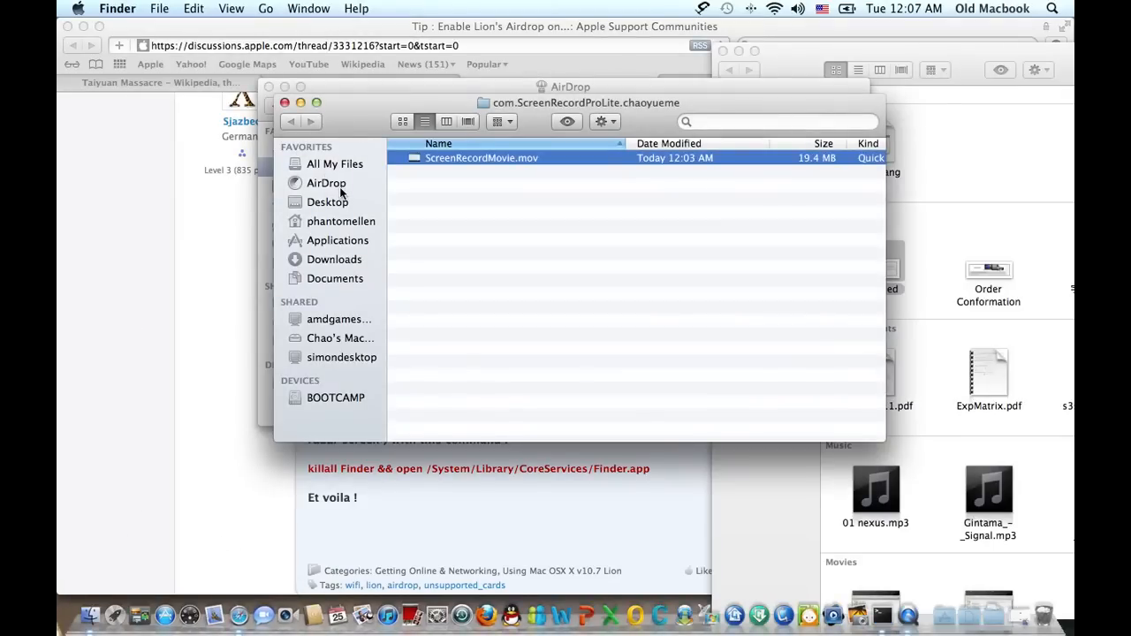
pyautogui.click(326, 183)
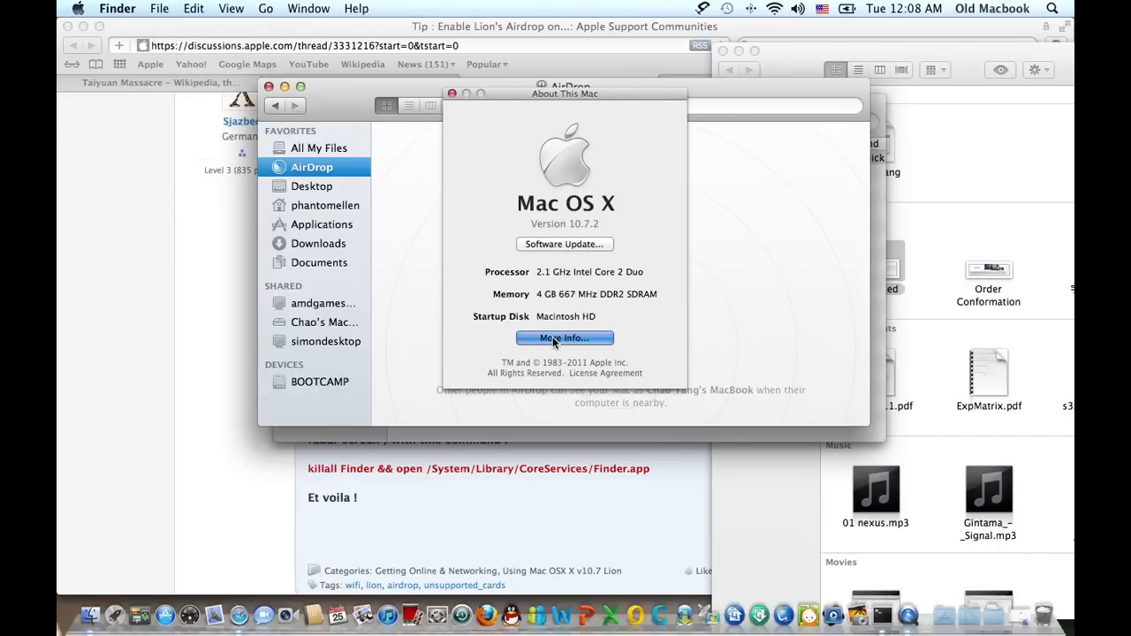
# - Open More Info to view the 13-inch Early 2008 MacBook model details
pyautogui.click(563, 338)
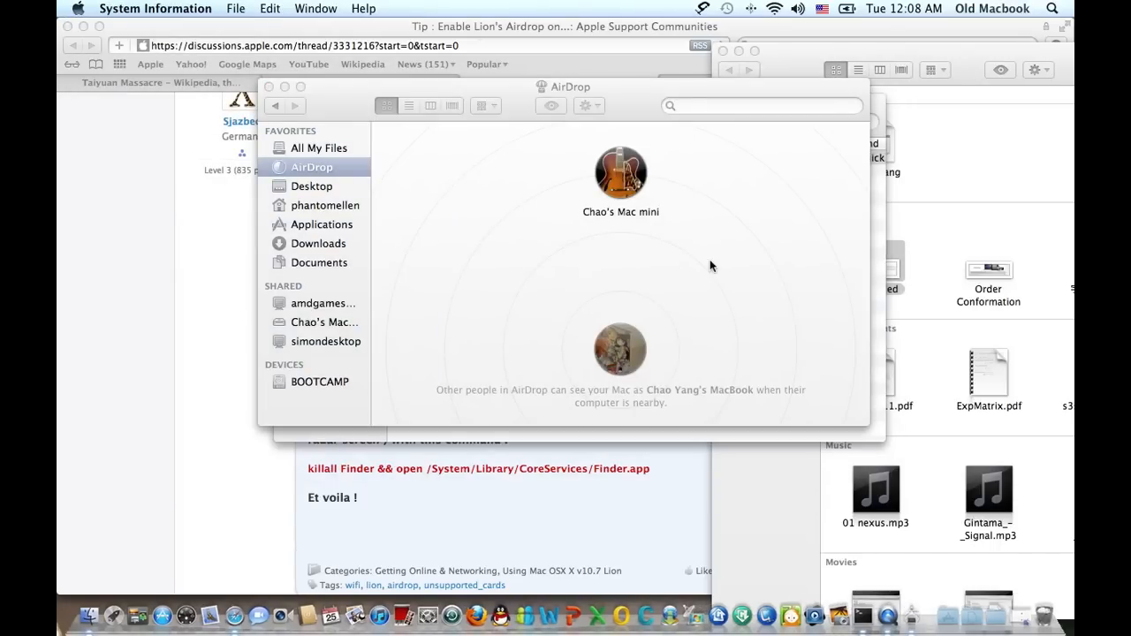
pyautogui.moveTo(914, 607)
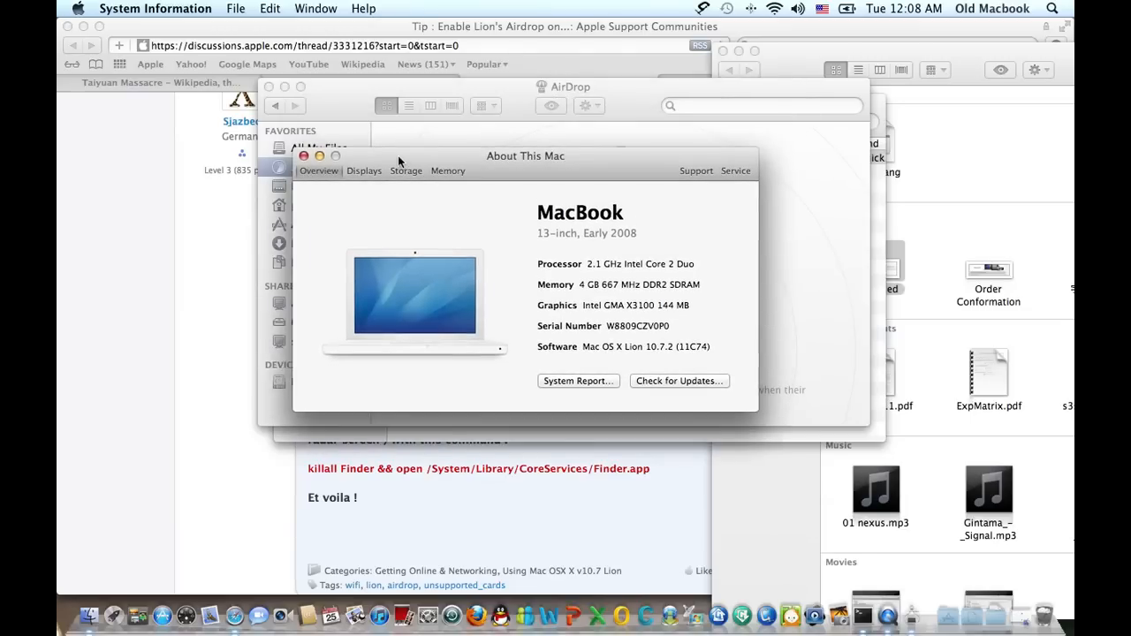
pyautogui.moveTo(283, 154)
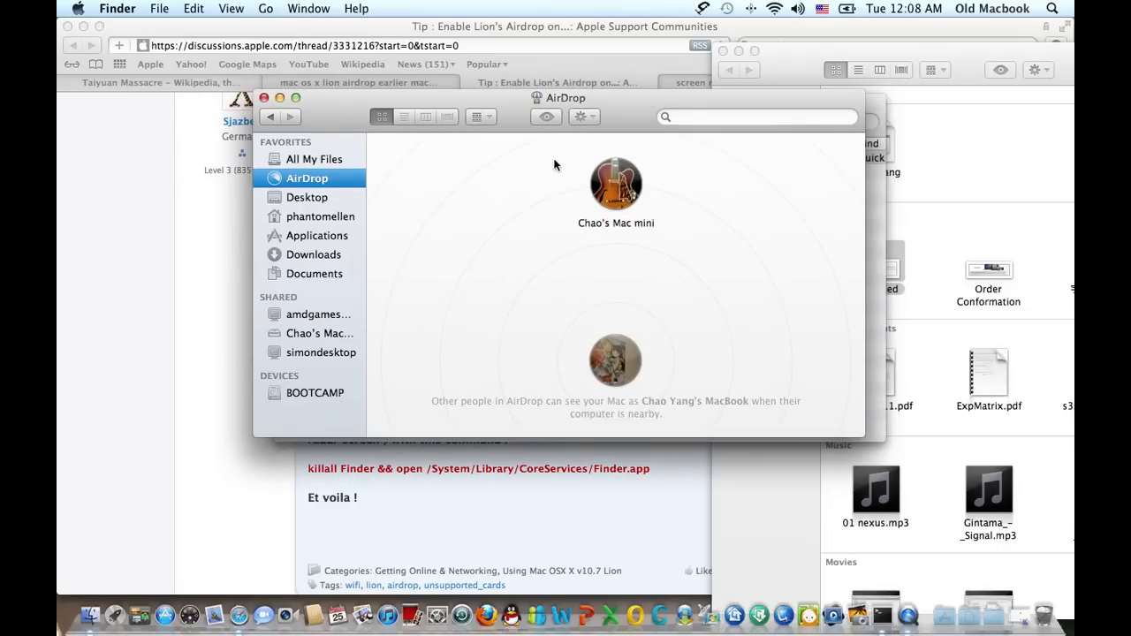
pyautogui.moveTo(690, 305)
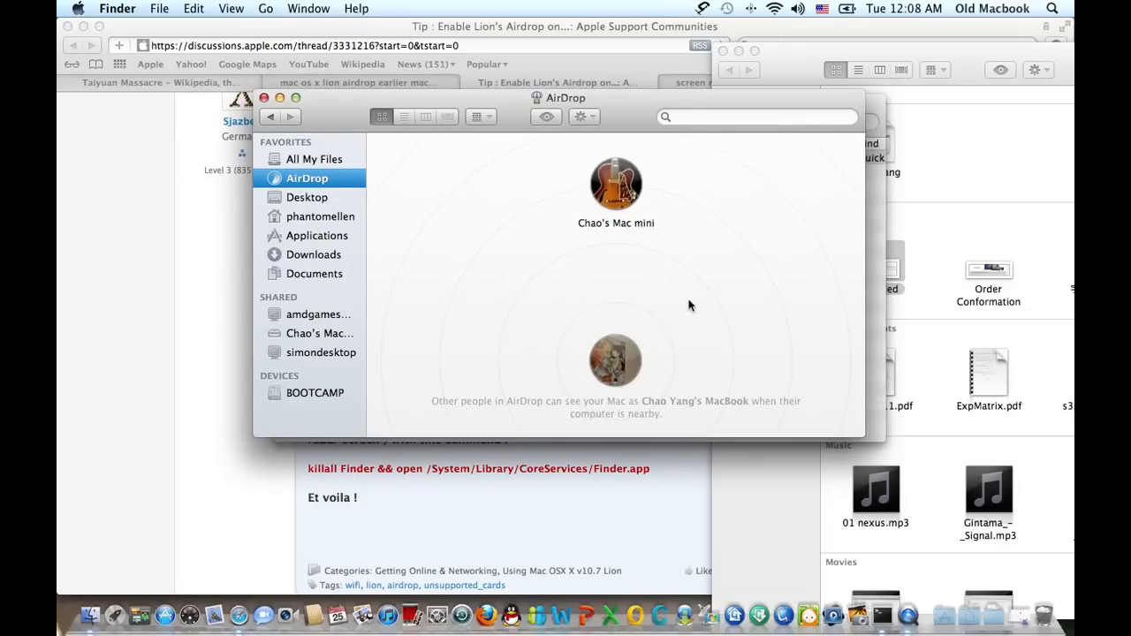
pyautogui.moveTo(545, 331)
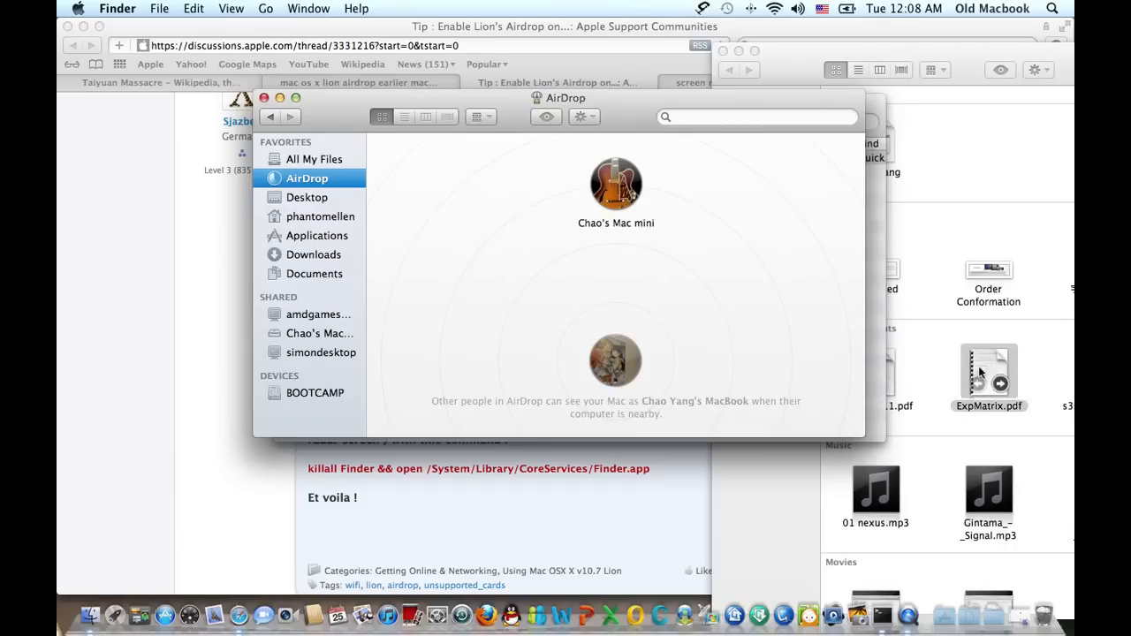
pyautogui.moveTo(987, 371); pyautogui.dragTo(616, 183)
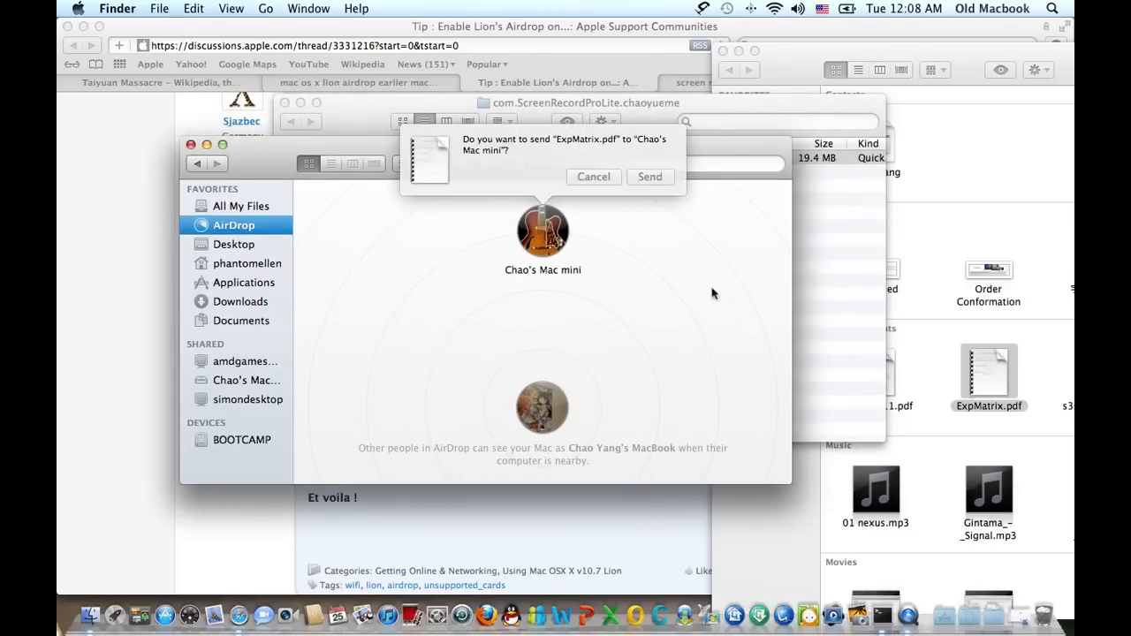
pyautogui.click(593, 177)
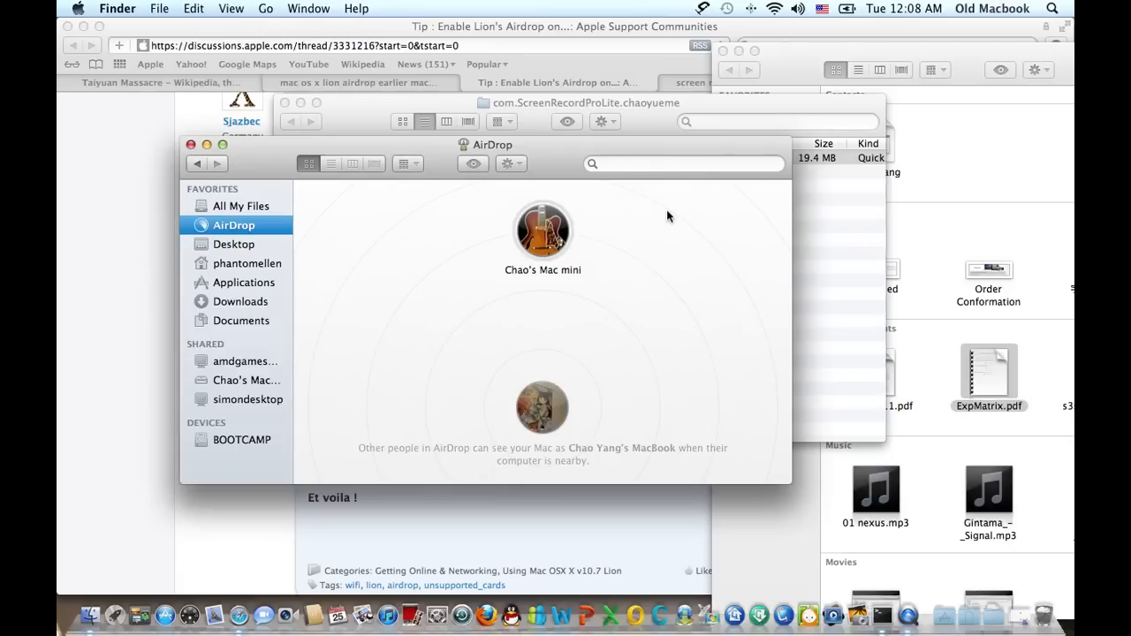